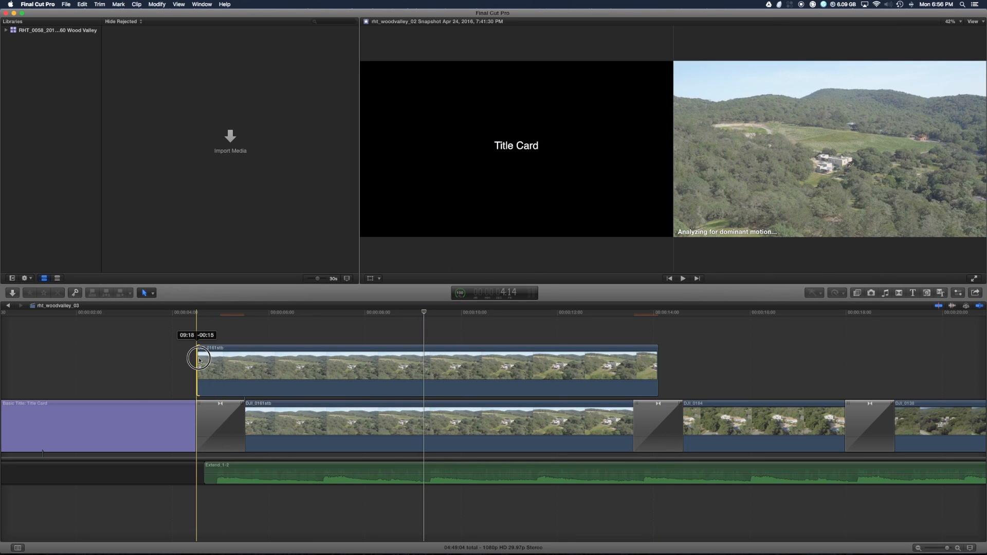
Trim and delete the connected DJI aerial clip above the main storyline
drag(198, 359, 680, 368)
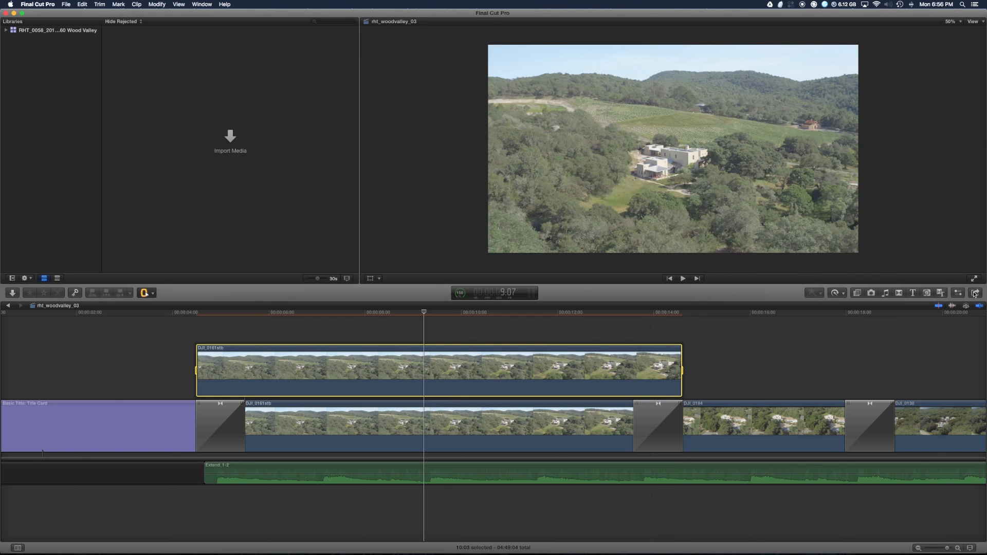
click(975, 292)
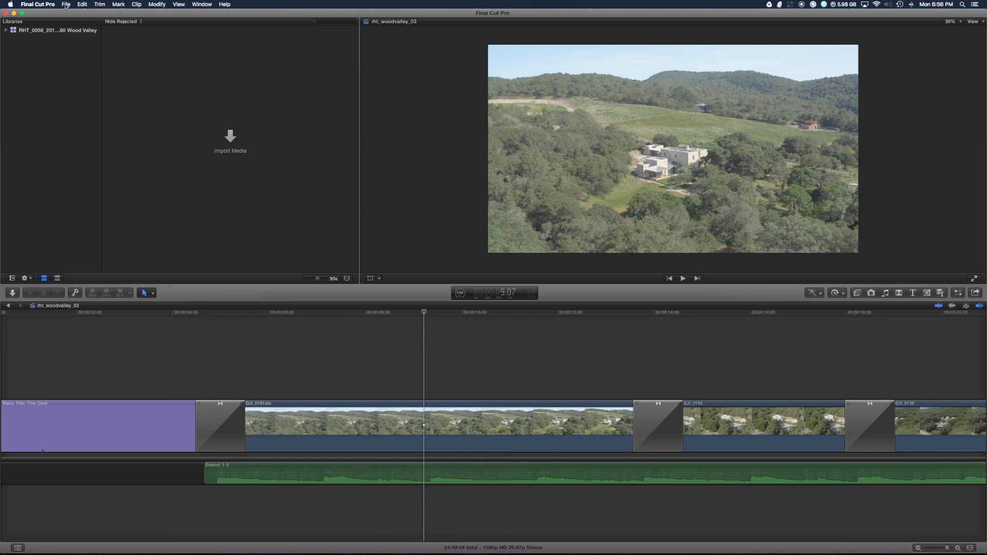
Export the timeline via Export XML as rht_woodvalley_03 into the XML folder
click(66, 5)
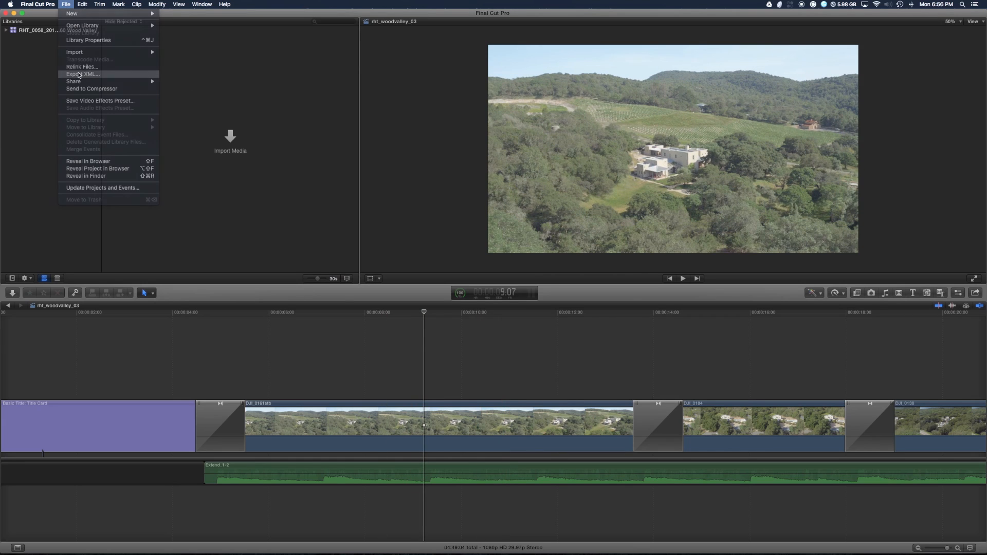
click(82, 73)
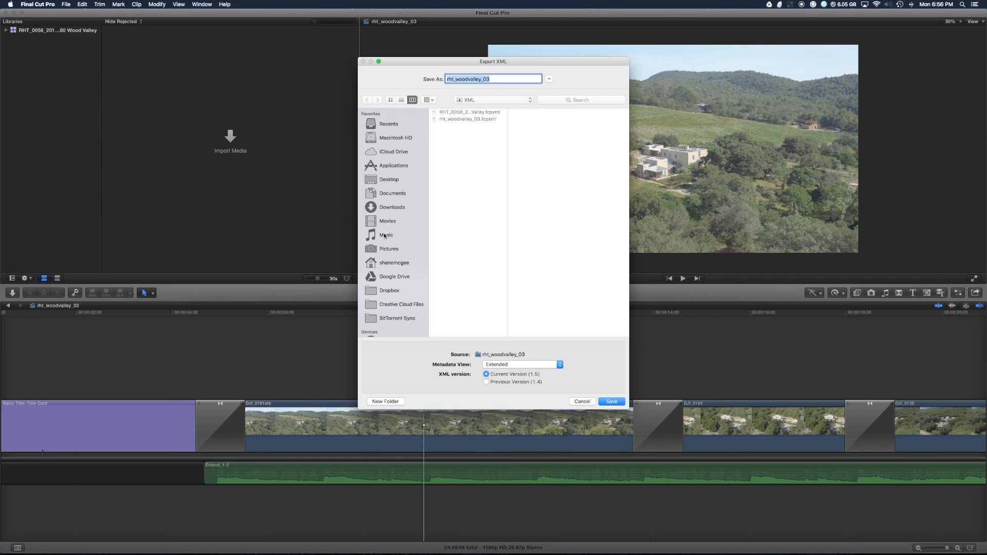
click(609, 402)
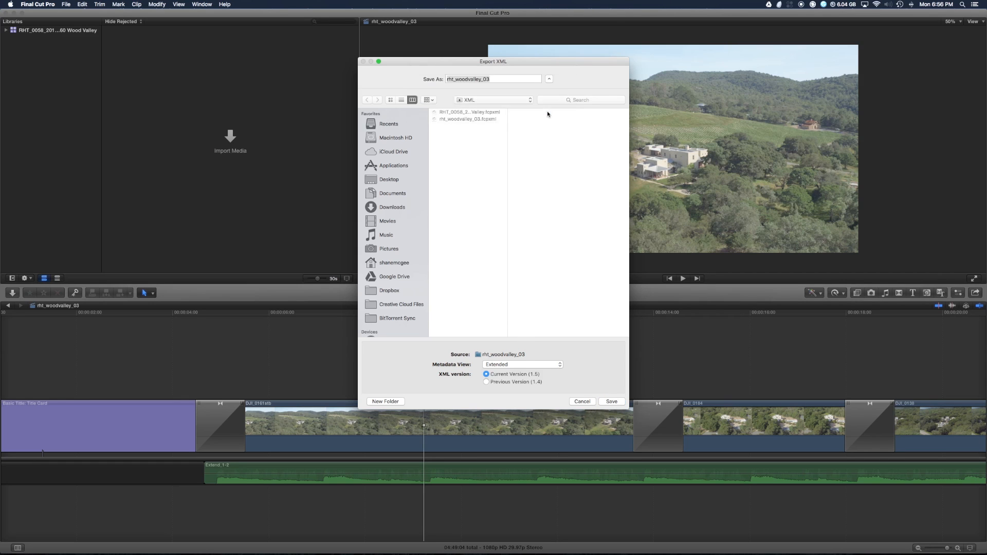
click(608, 401)
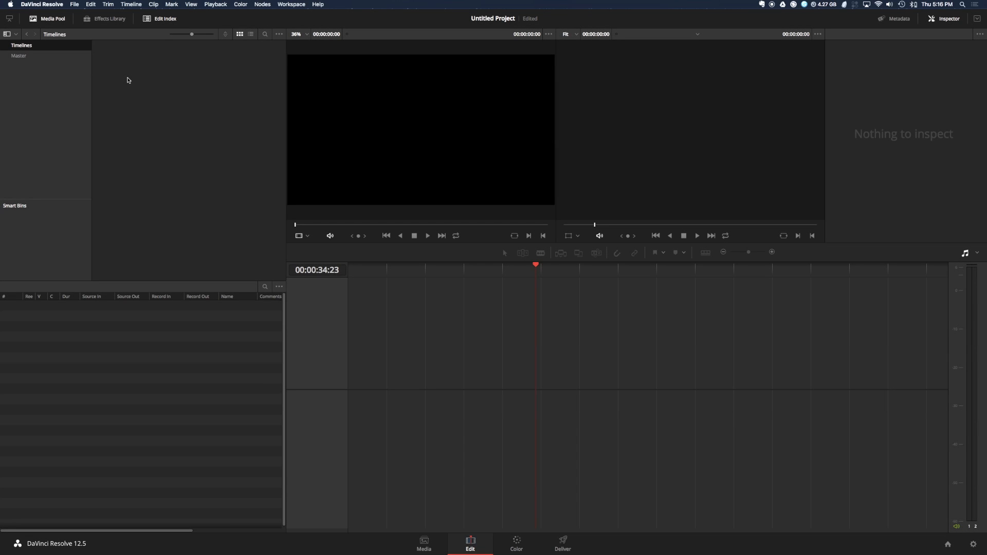
Import rht_woodvalley_03.fcpxml via Import AAF/EDL/XML and confirm the Load XML settings
click(74, 5)
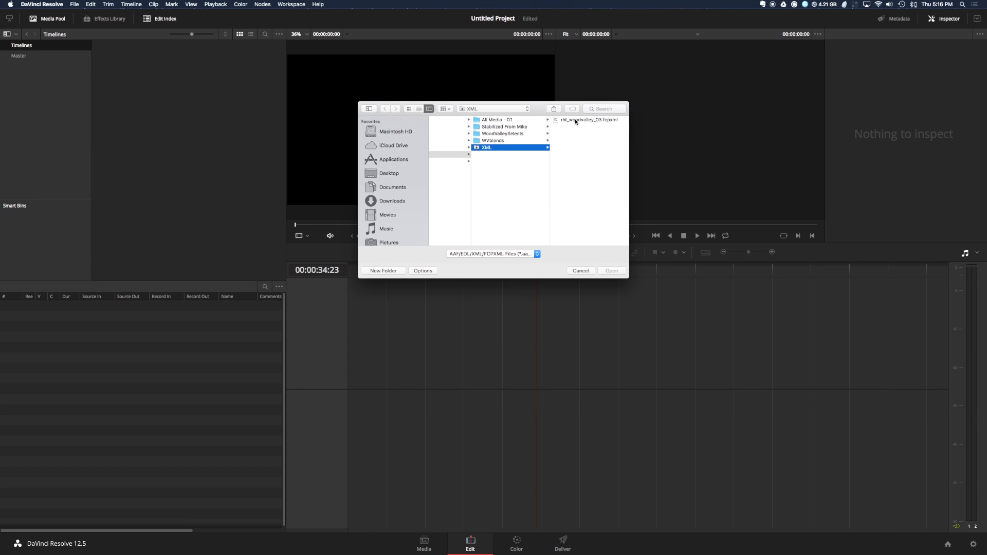
click(587, 120)
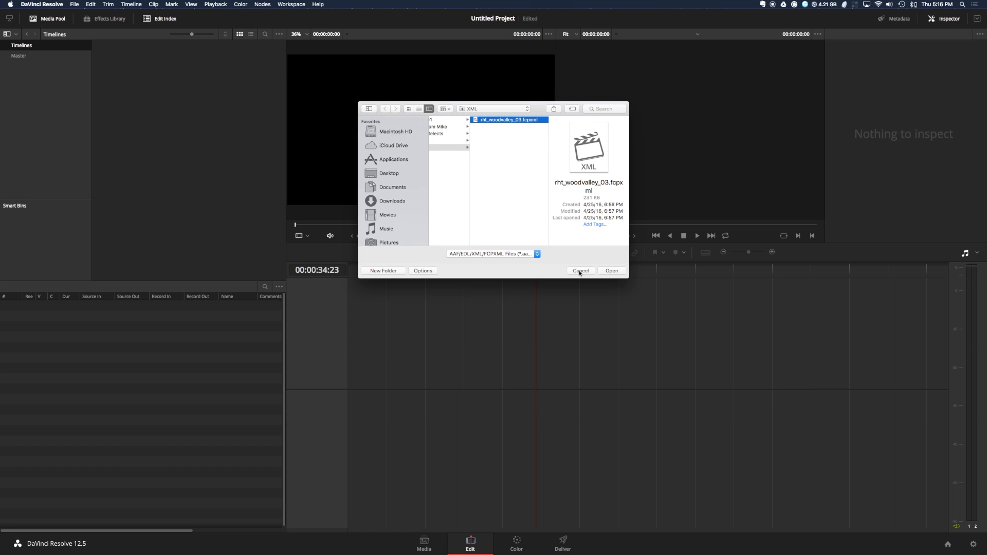
mouse_move(611, 271)
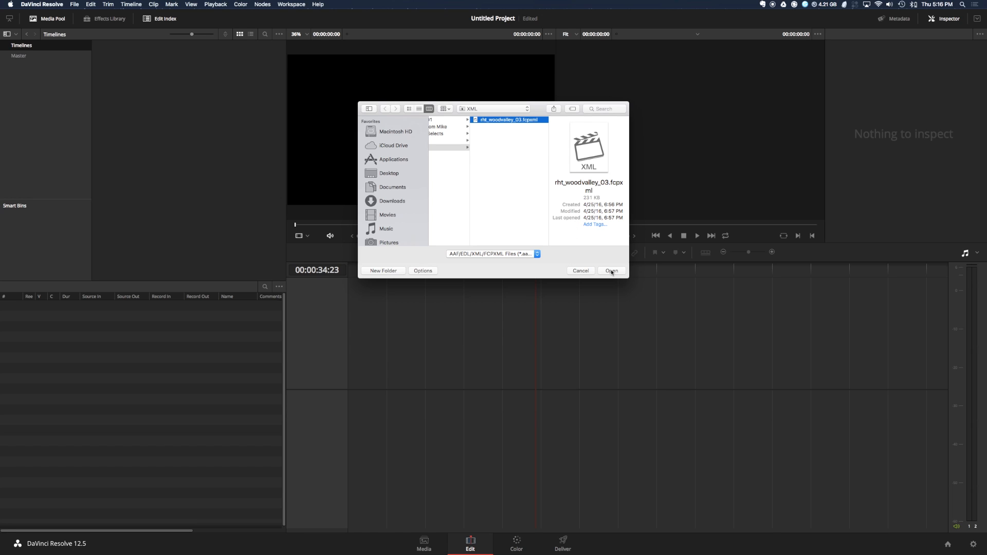
click(609, 271)
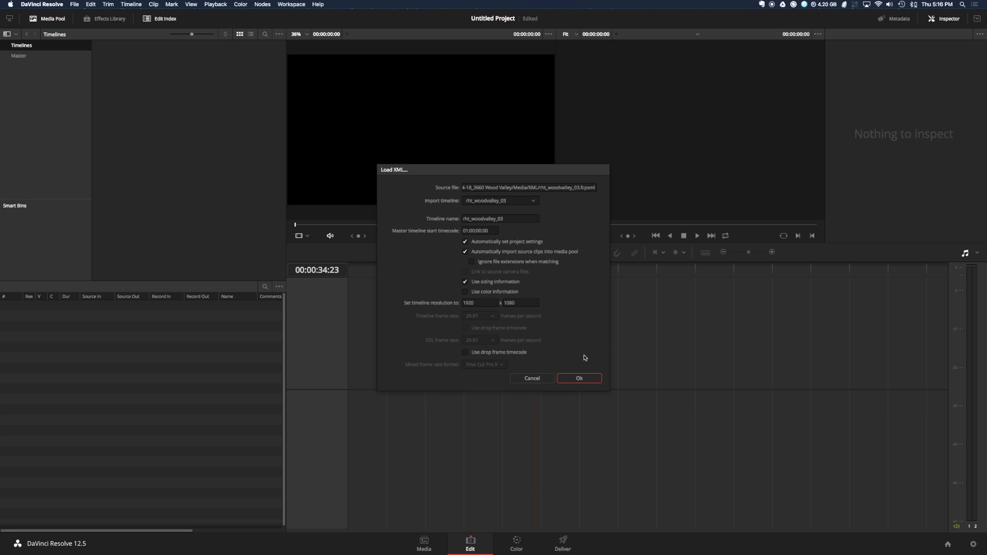
click(578, 377)
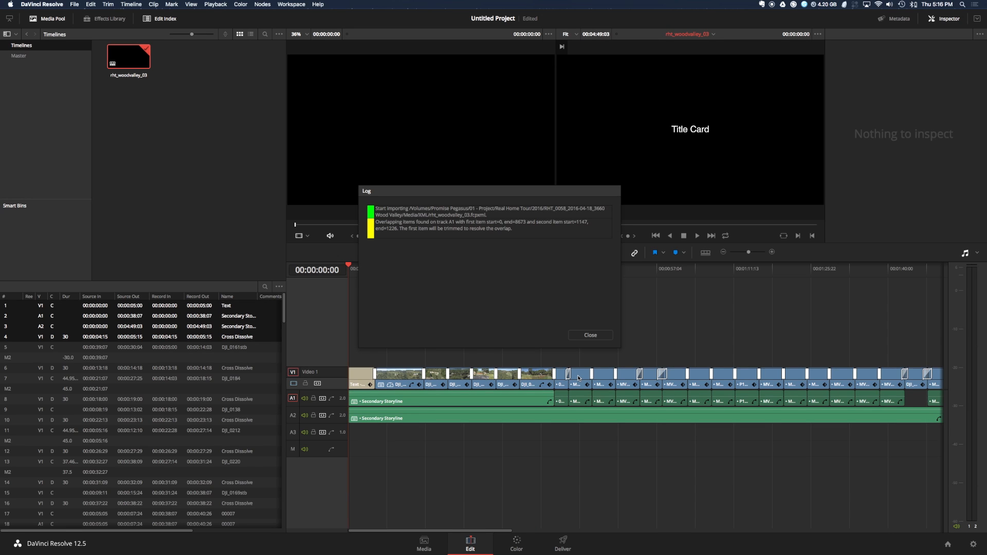
Close the import log and move the playhead onto the DJI clips around 28 seconds
click(589, 335)
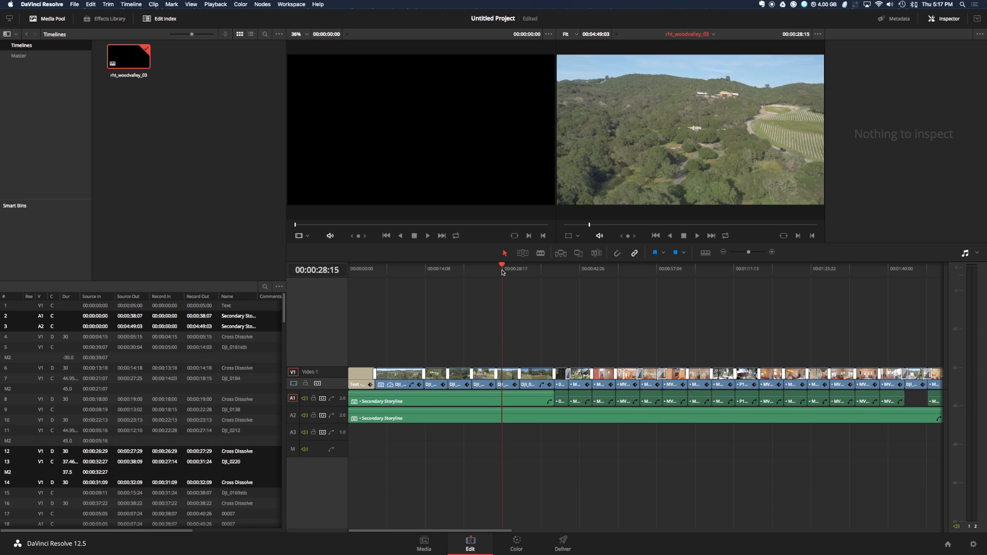
click(508, 382)
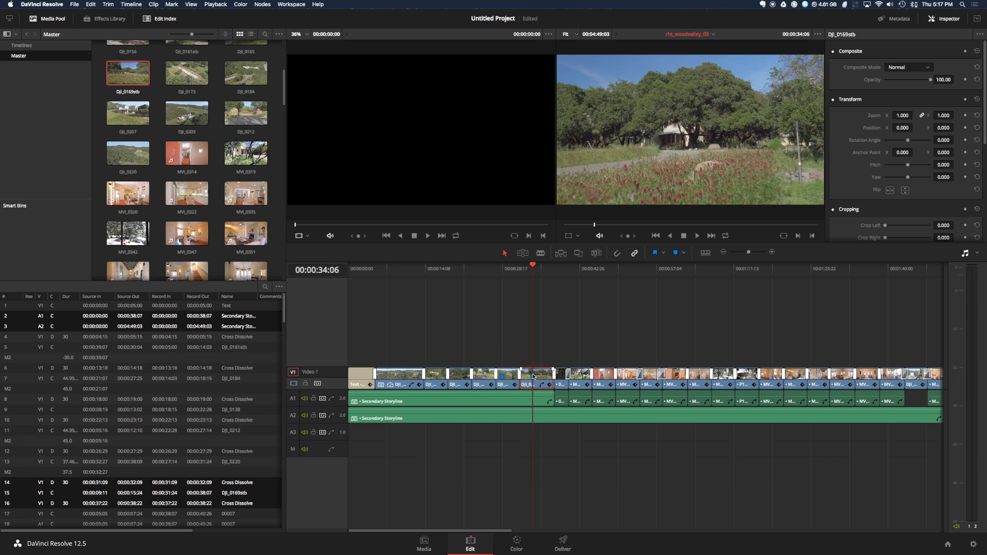
mouse_move(539, 521)
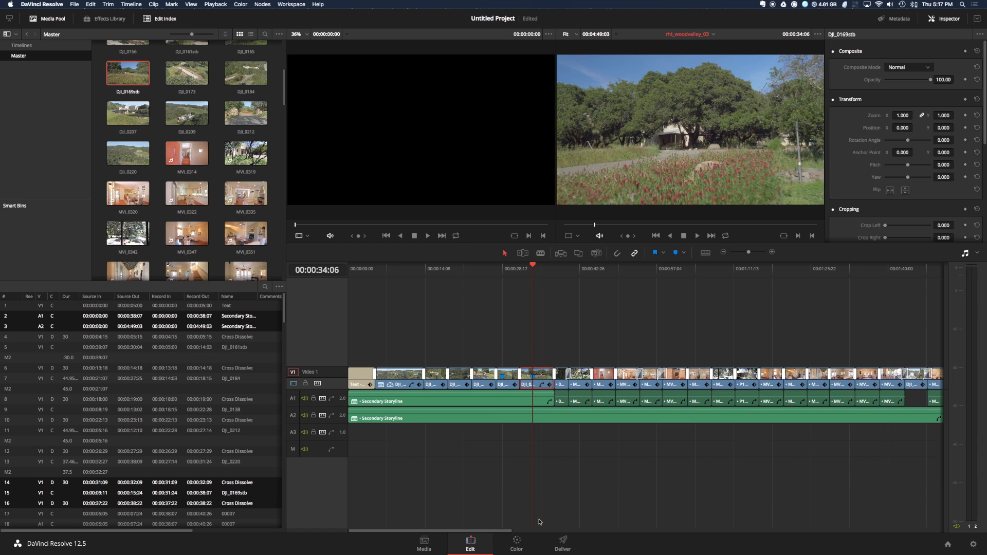
Go to the Deliver page and open the Clips filter options
click(561, 543)
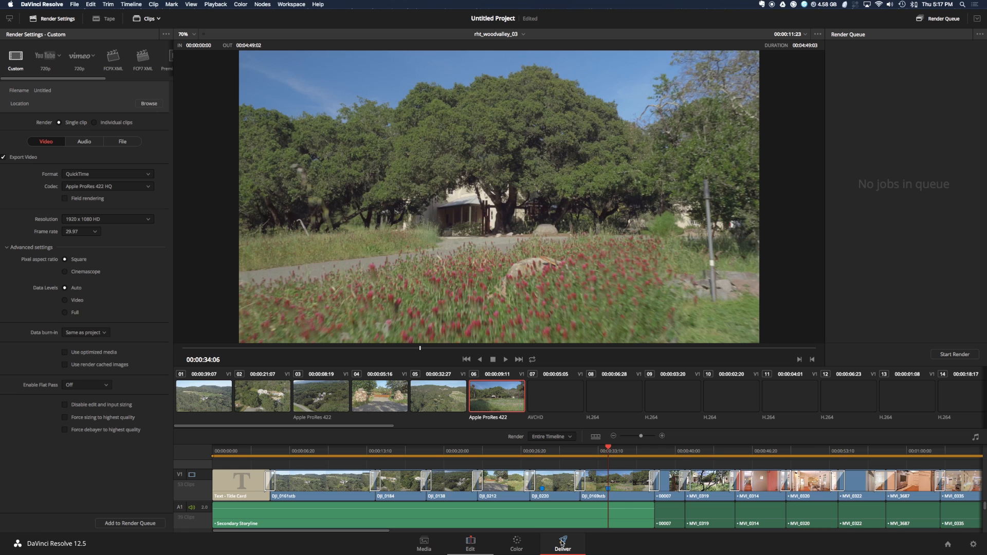
click(149, 19)
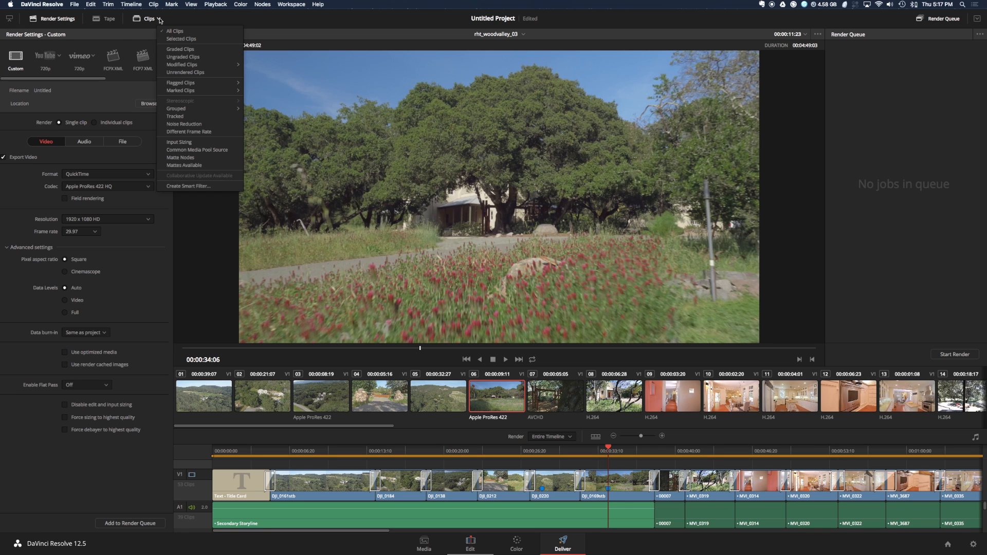
mouse_move(180, 90)
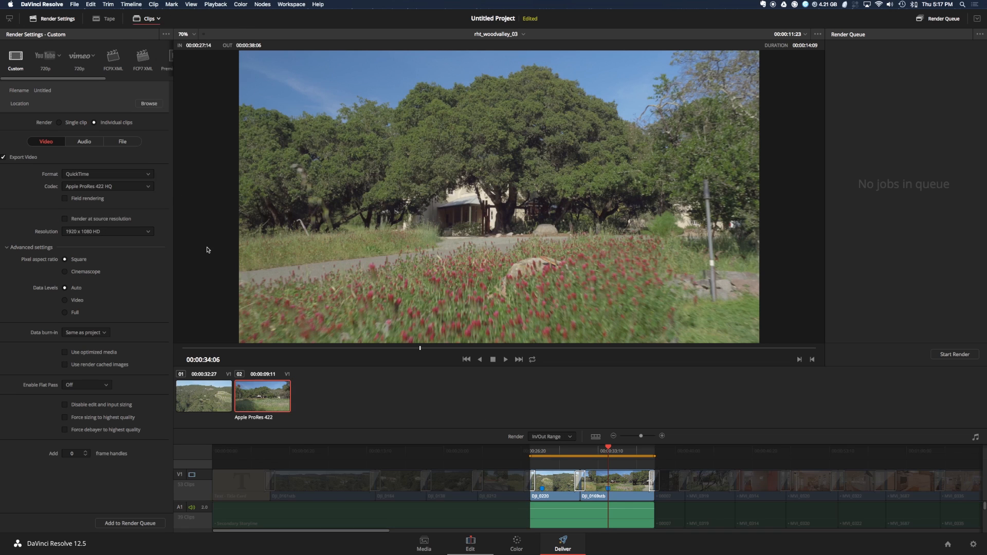
mouse_move(198, 155)
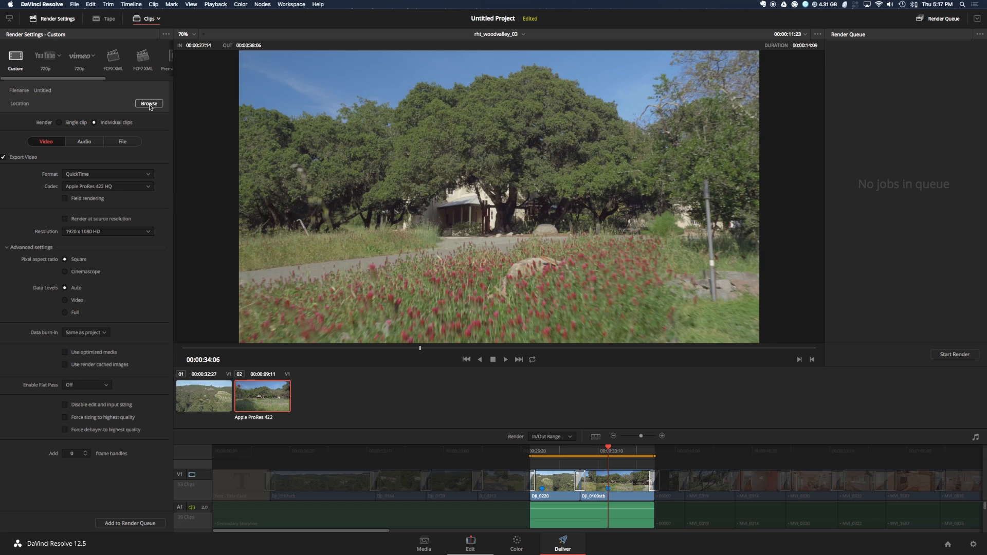
Set the render location to the Demo Destination folder on the Desktop
click(149, 104)
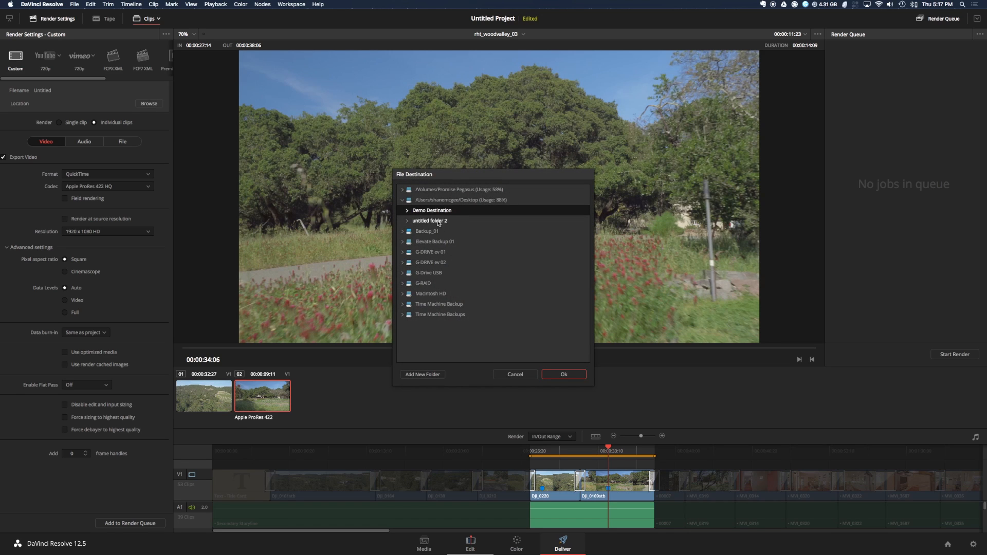
click(432, 209)
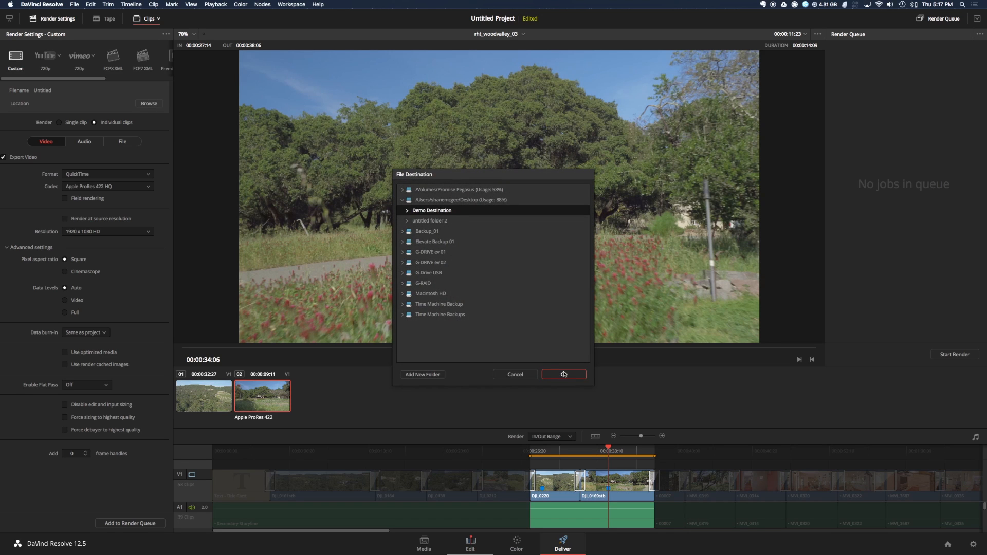
click(562, 374)
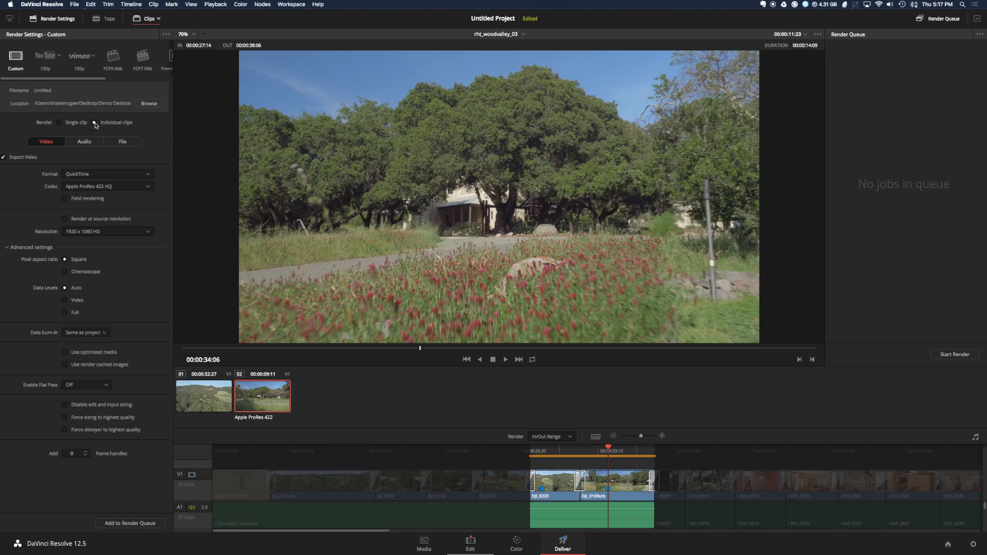
Choose Individual clips rendering and add 30 frame handles
click(94, 122)
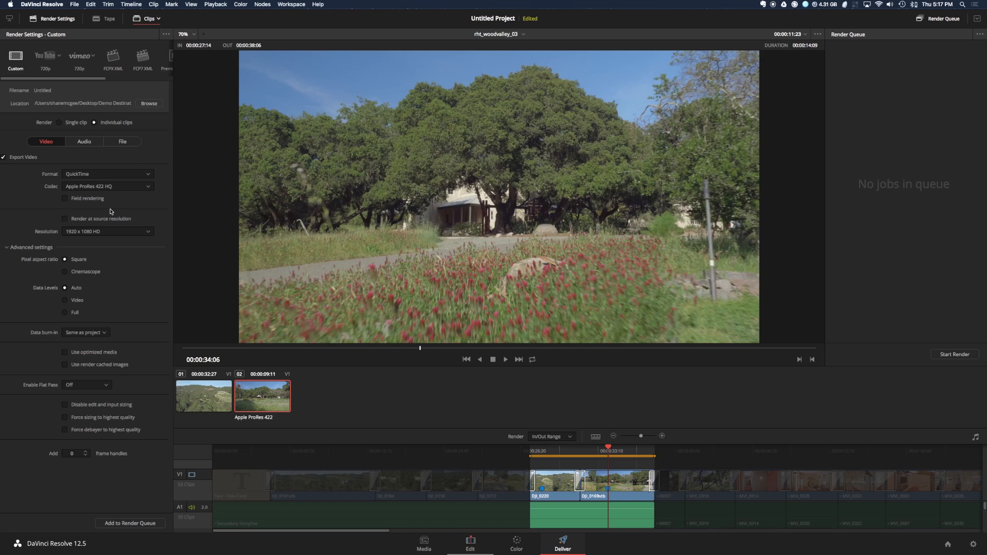
mouse_move(85, 246)
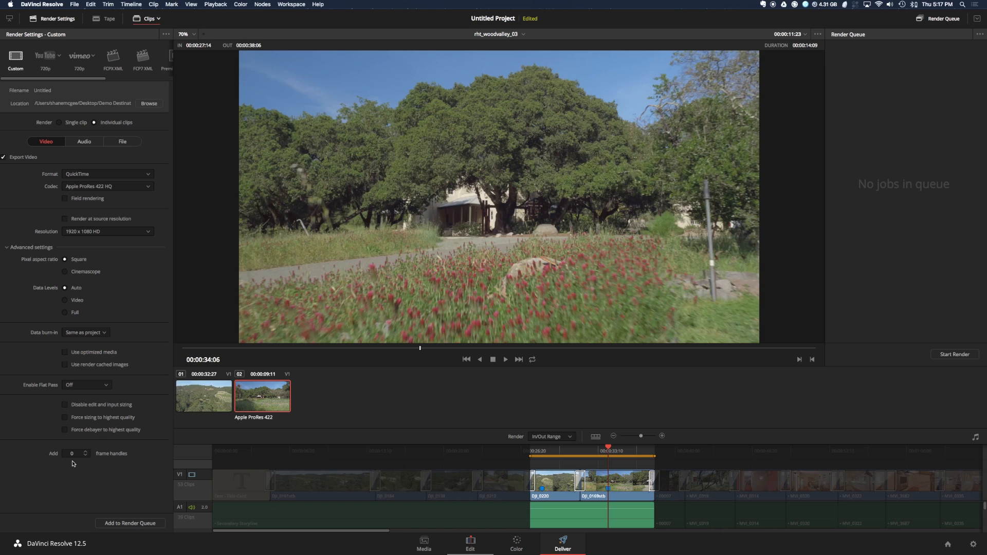
click(72, 453)
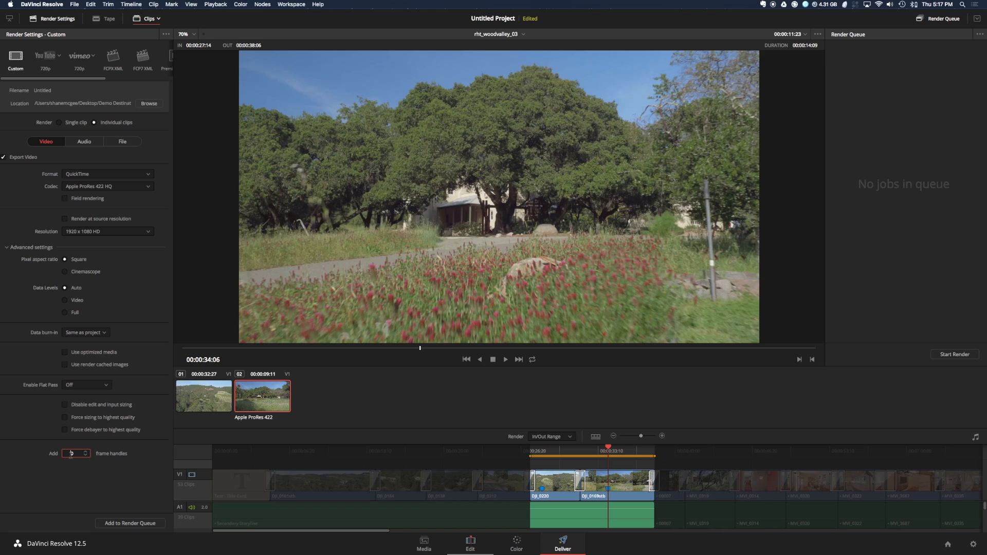
text(30)
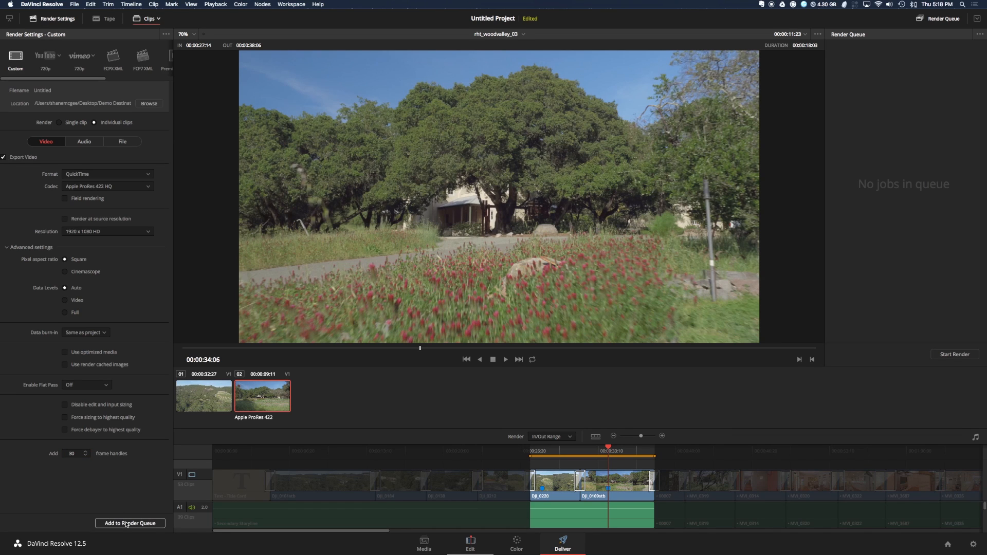
mouse_move(130, 523)
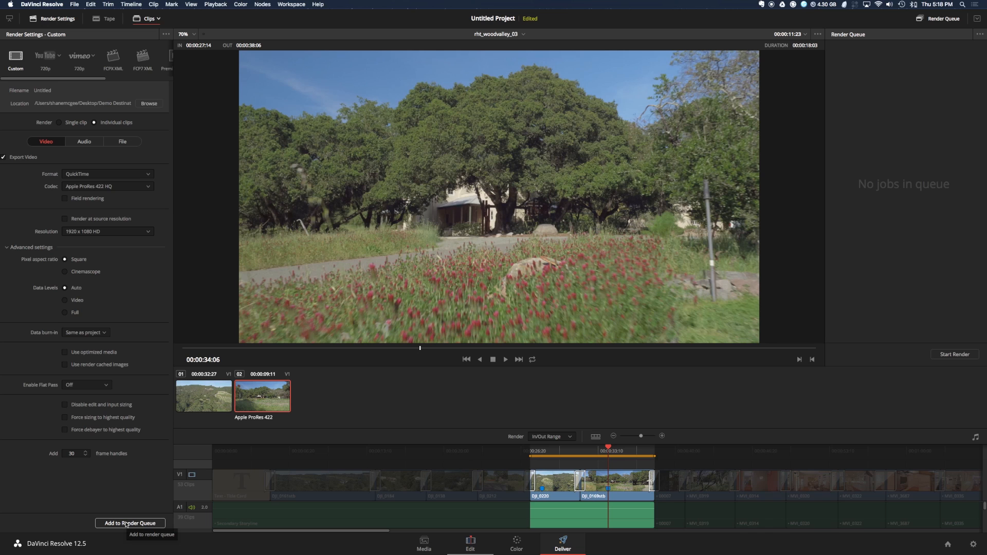
Add the two-clip rht_woodvalley_03 job to the render queue and start rendering
click(130, 524)
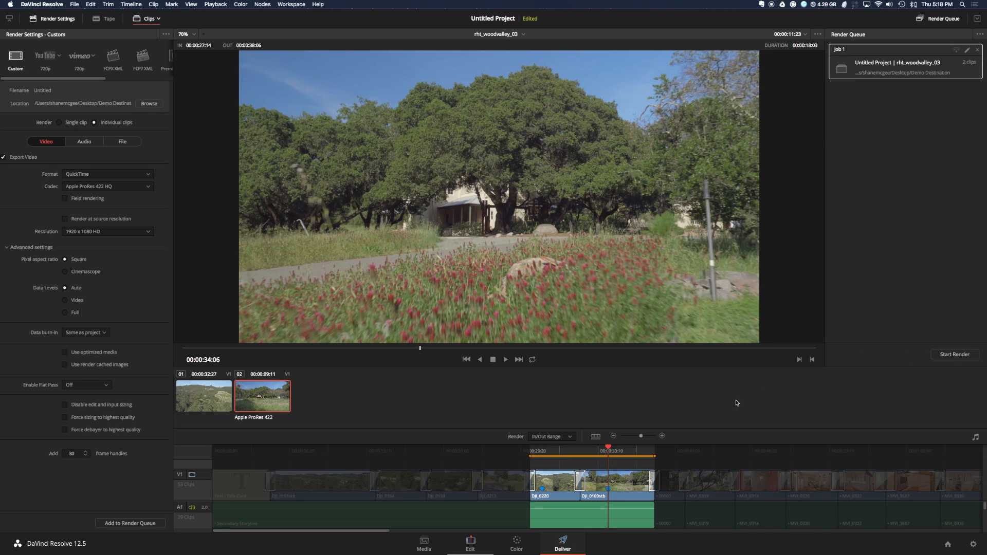
mouse_move(598, 490)
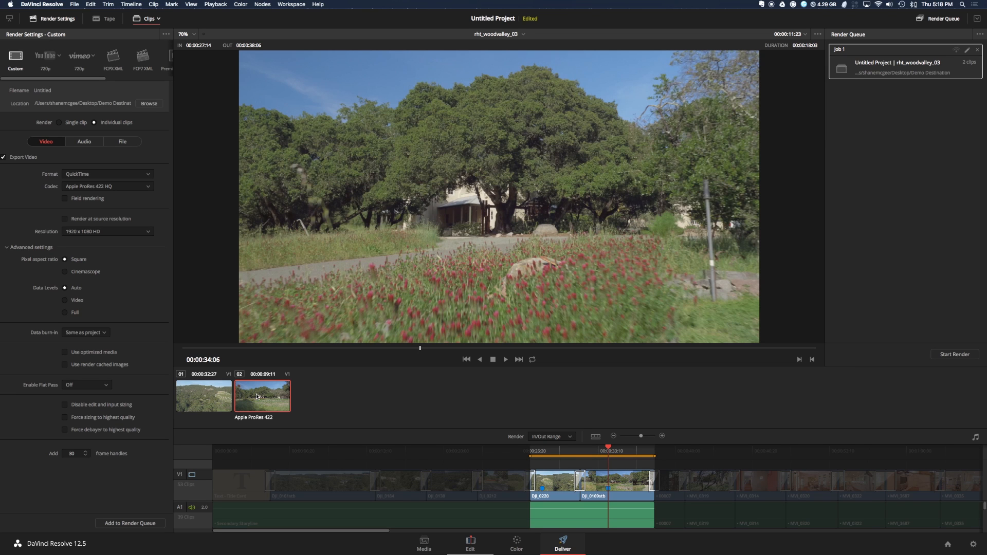
click(952, 353)
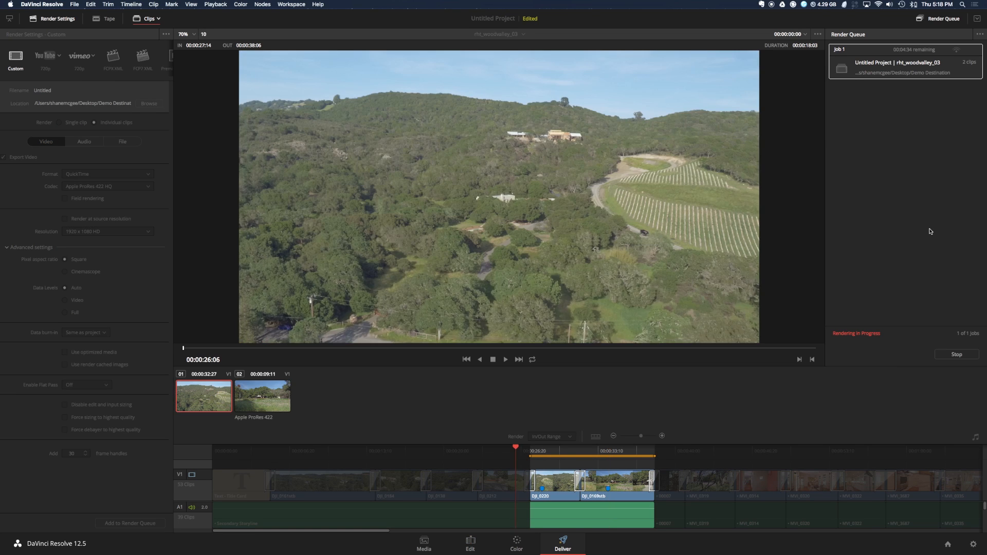